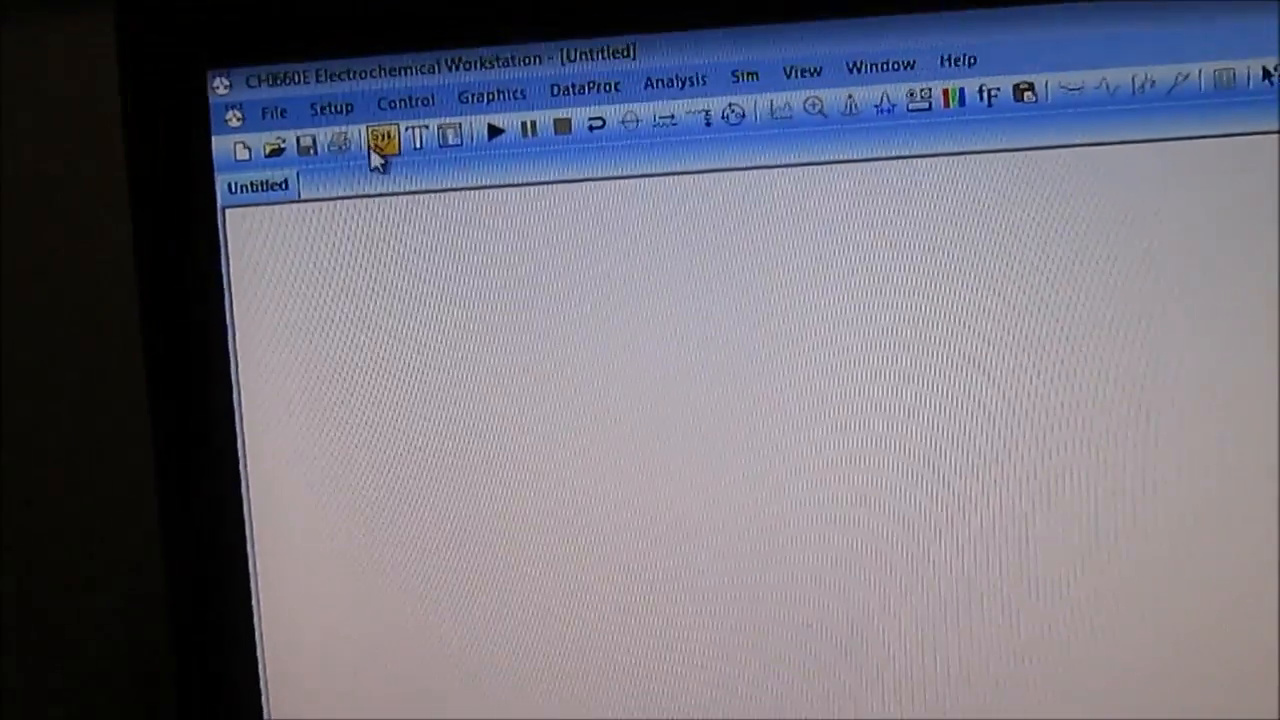
- Run the Hardware Test, confirm all digital and analog circuitry checks read OK, and dismiss the results
{"action": "left_click", "coordinate": [332, 107]}
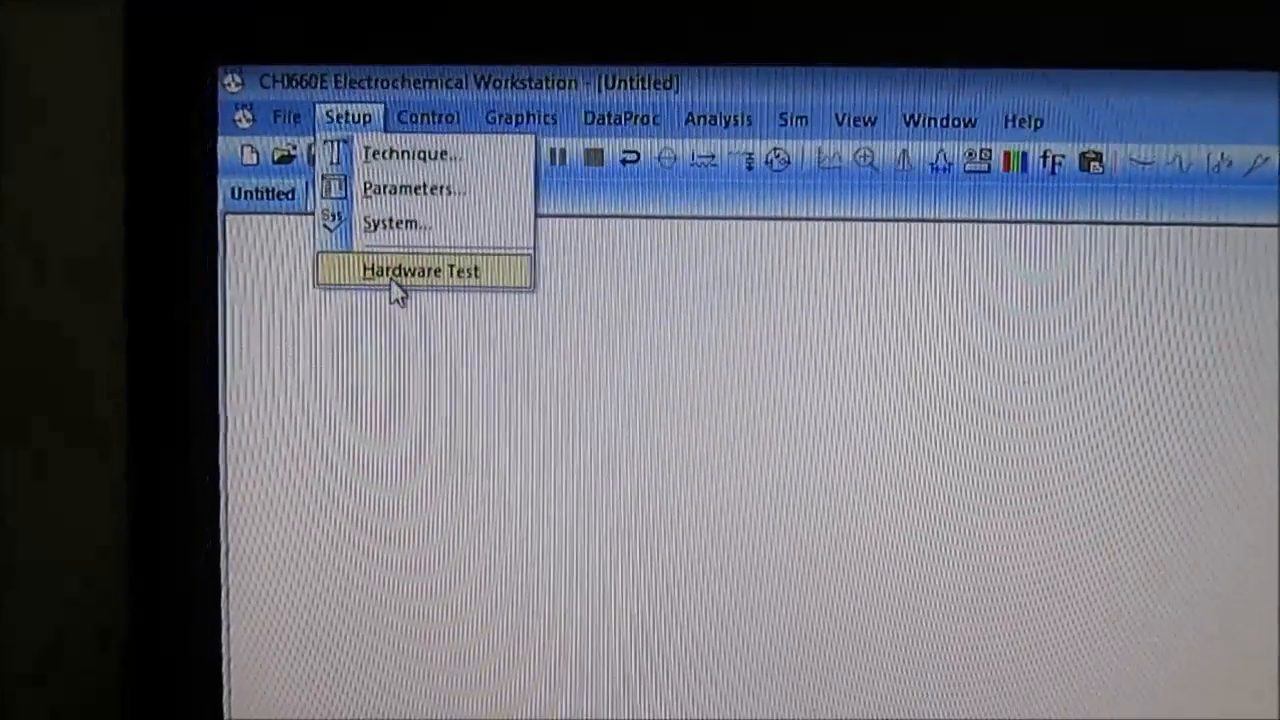
{"action": "left_click", "coordinate": [420, 271]}
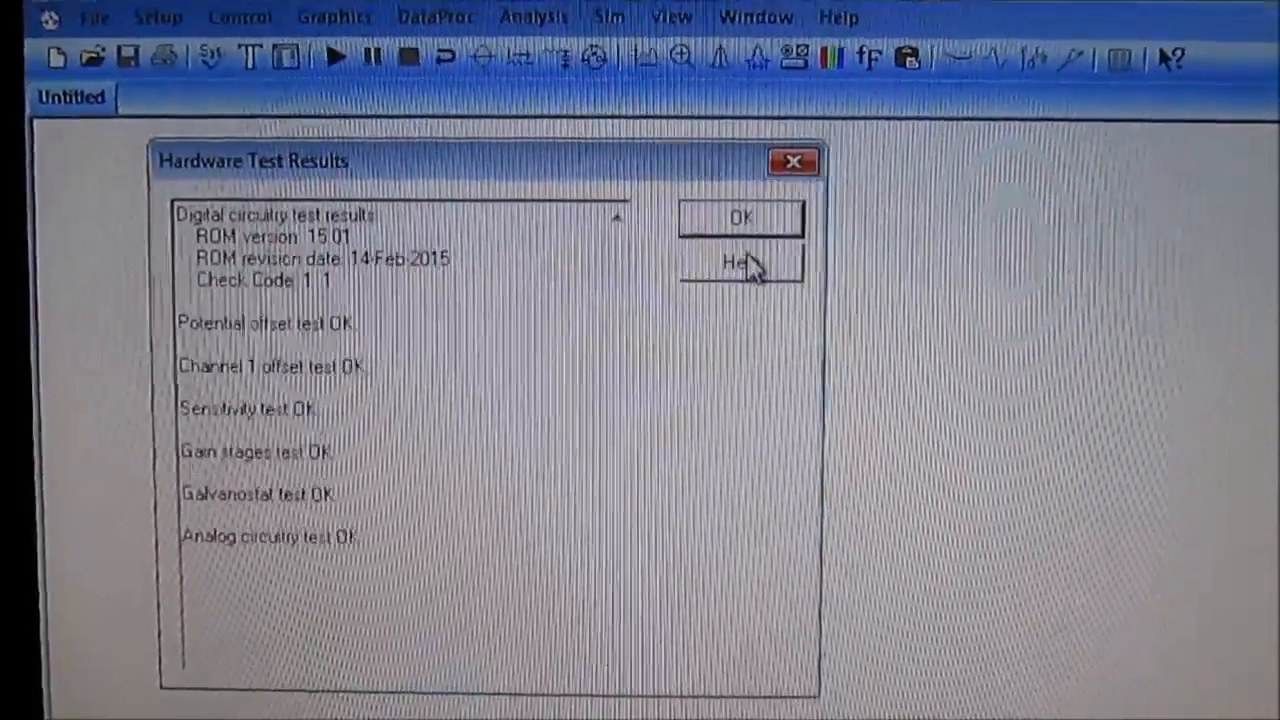
{"action": "left_click", "coordinate": [741, 218]}
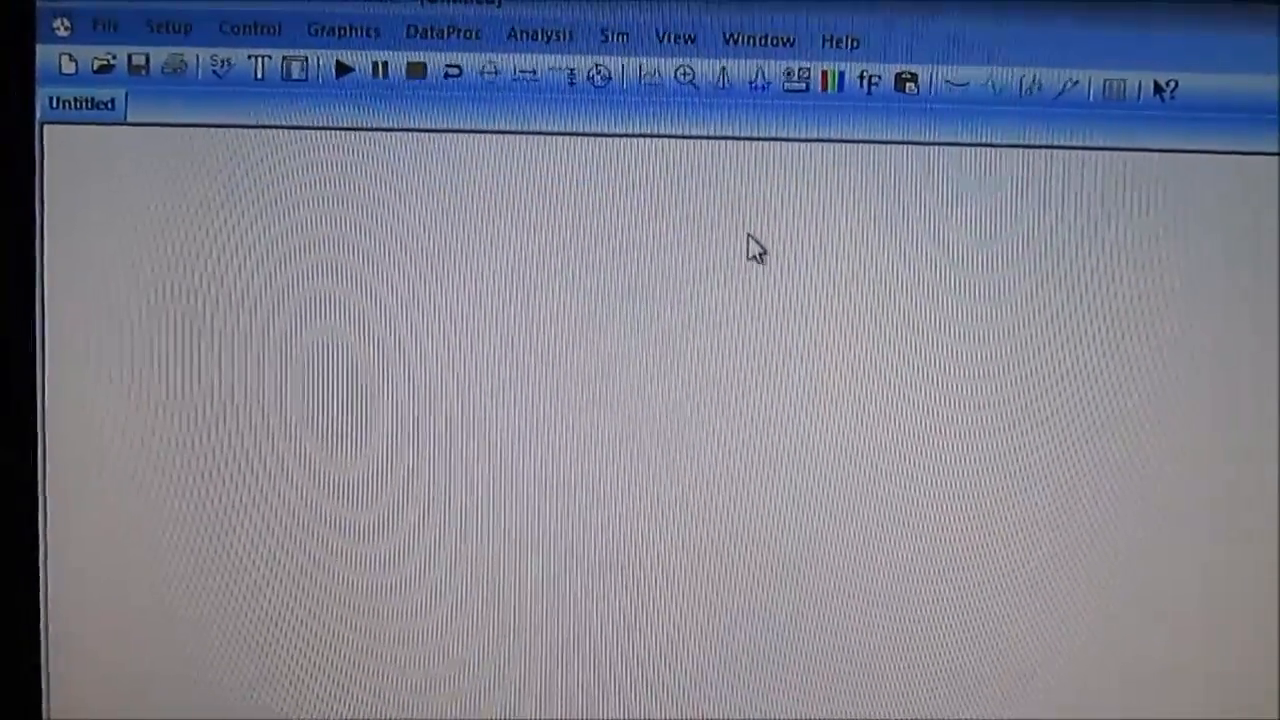
{"action": "mouse_move", "coordinate": [285, 58]}
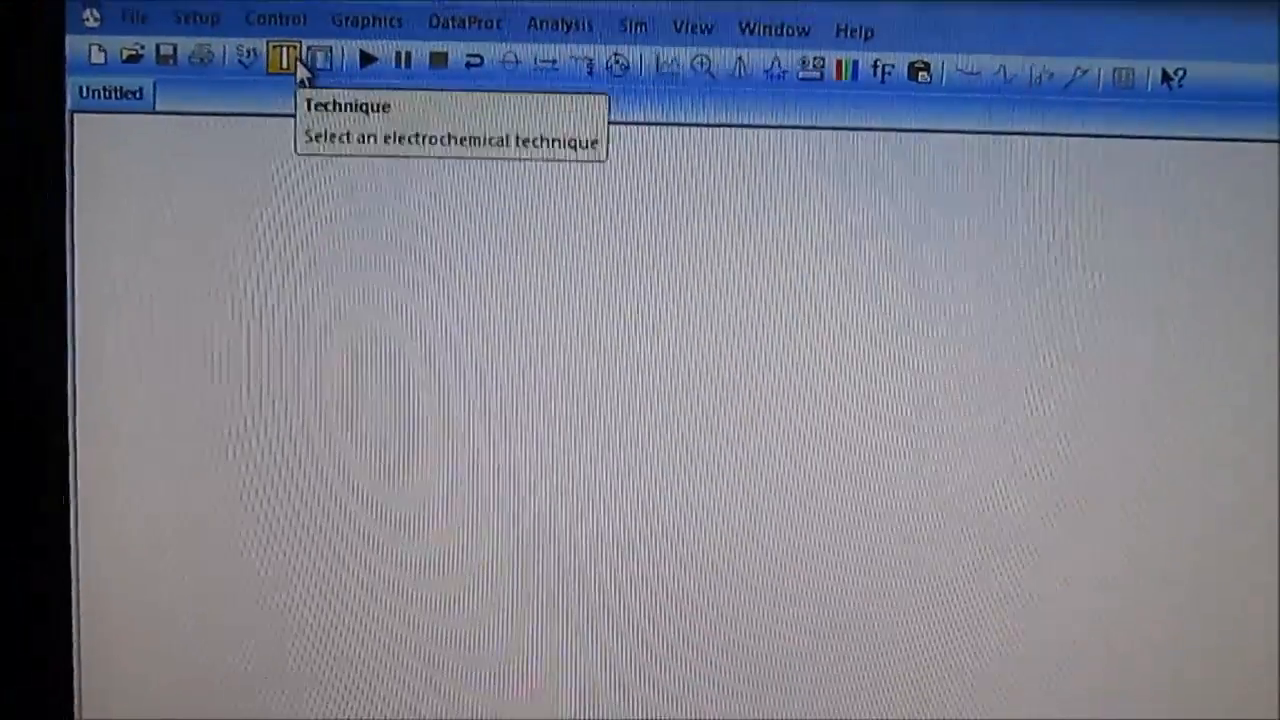
- Select CV - Cyclic Voltammetry in the Electrochemical Techniques dialog
{"action": "left_click", "coordinate": [284, 57]}
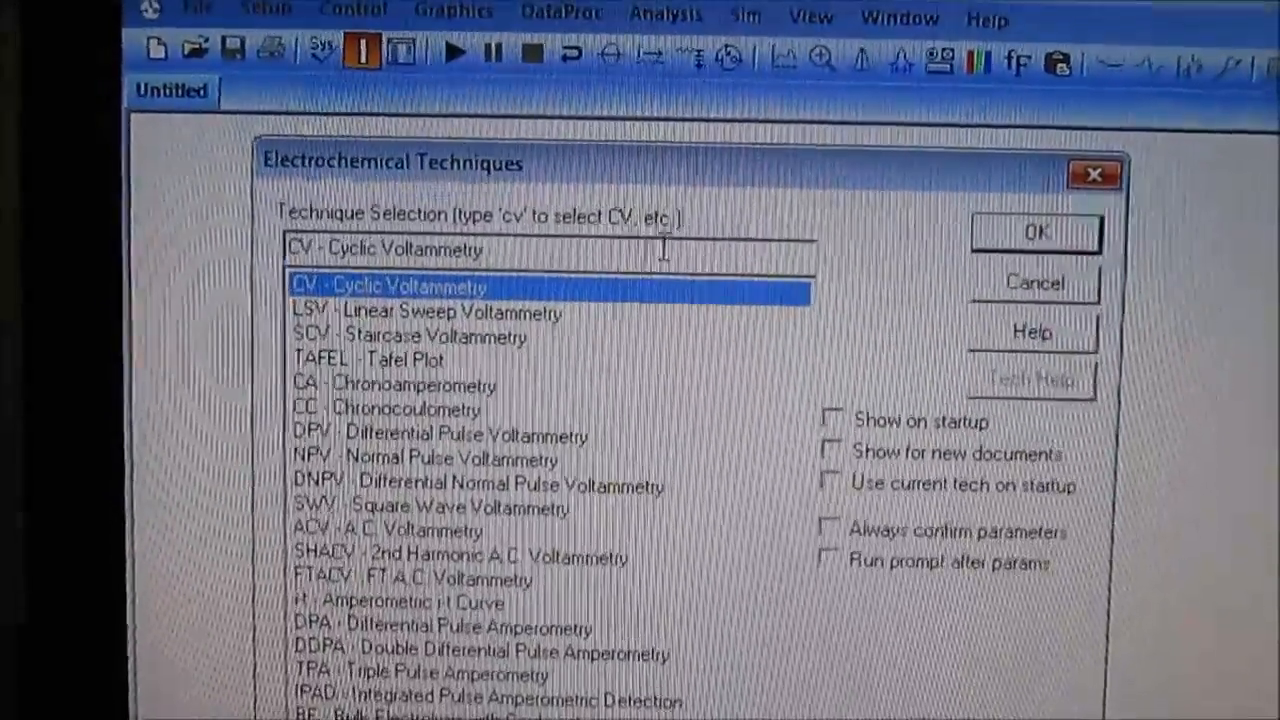
{"action": "left_click", "coordinate": [1035, 231]}
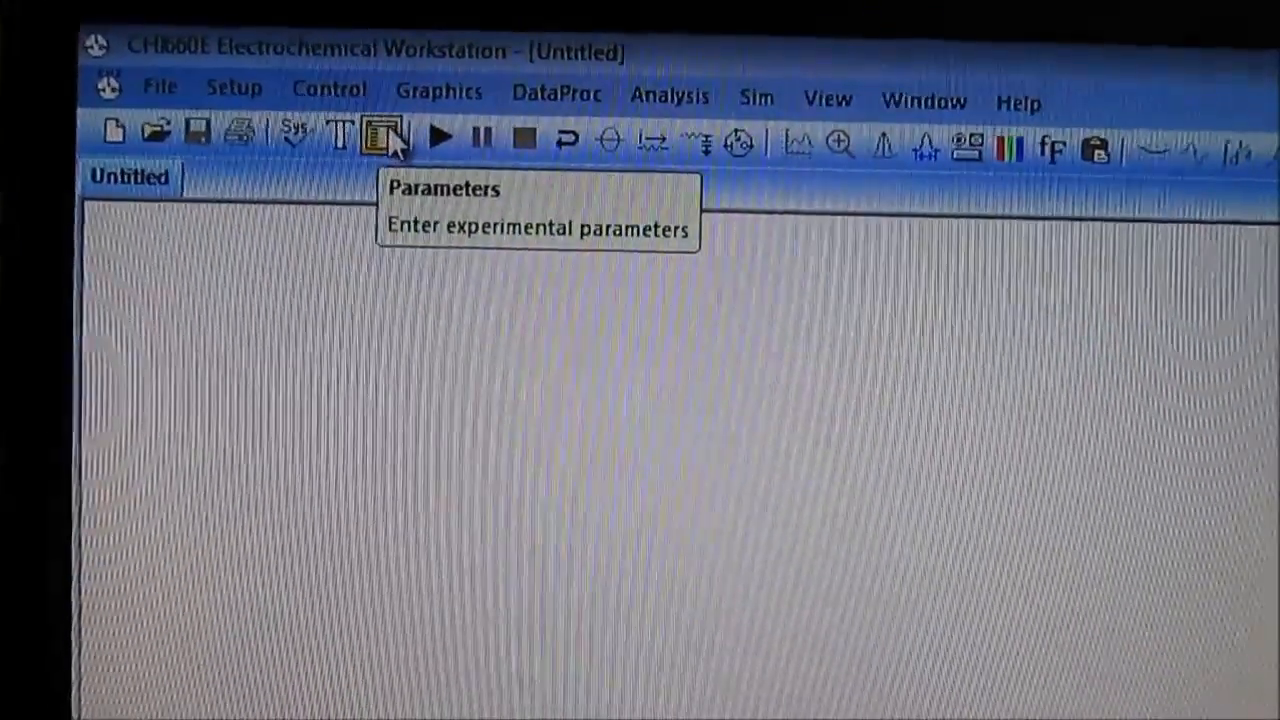
- Give the CV run 6 sweep segments and 1.e-001 A/V sensitivity, then accept the parameters
{"action": "left_click", "coordinate": [383, 137]}
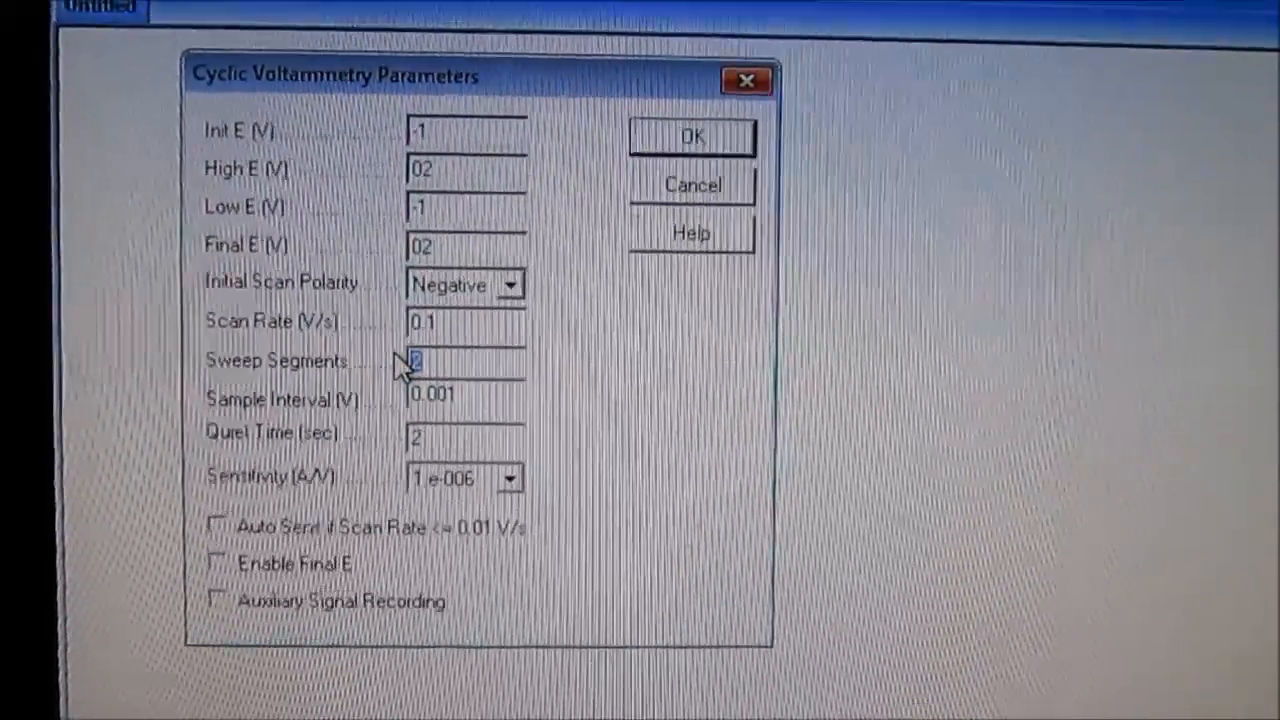
{"action": "type", "text": "6"}
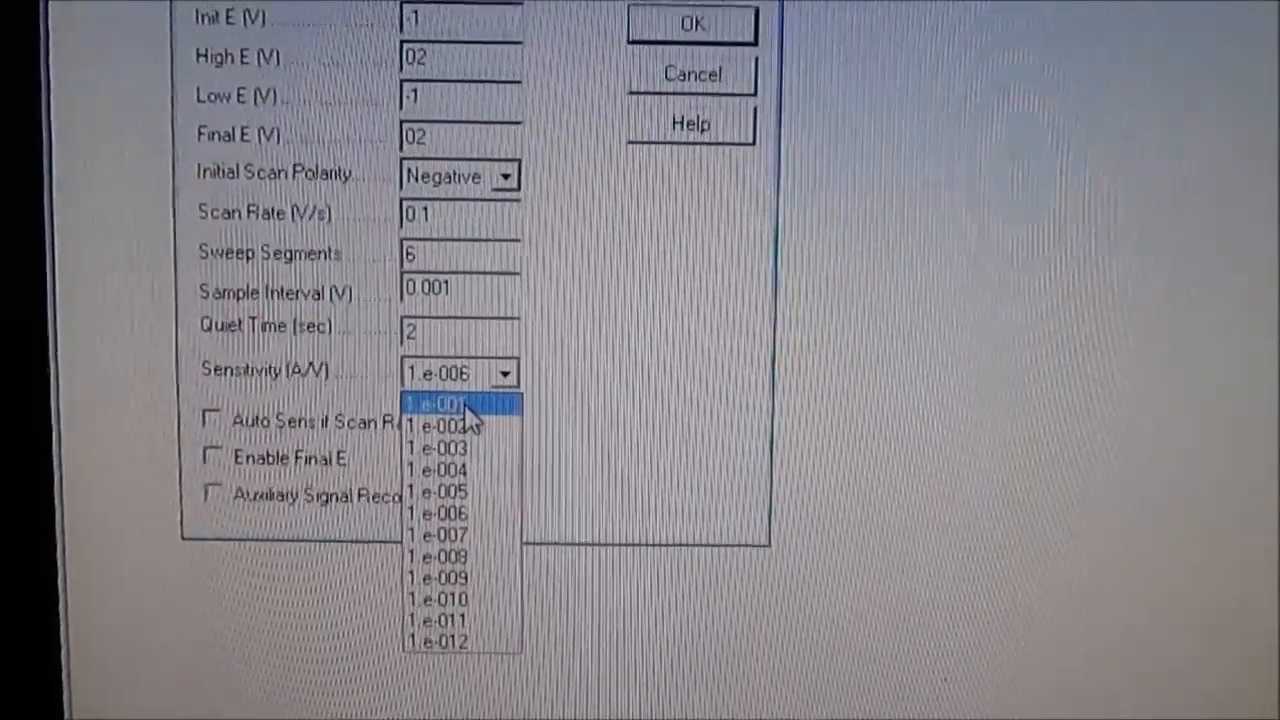
{"action": "left_click", "coordinate": [435, 404]}
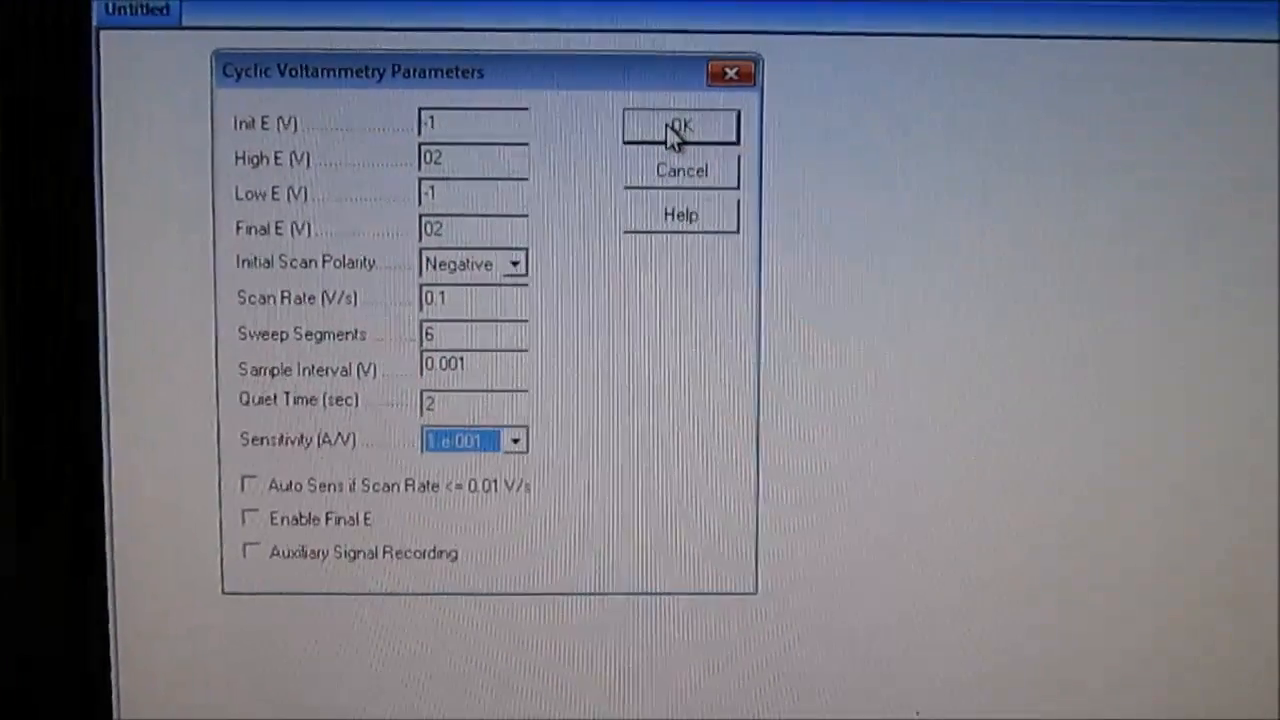
{"action": "left_click", "coordinate": [680, 125]}
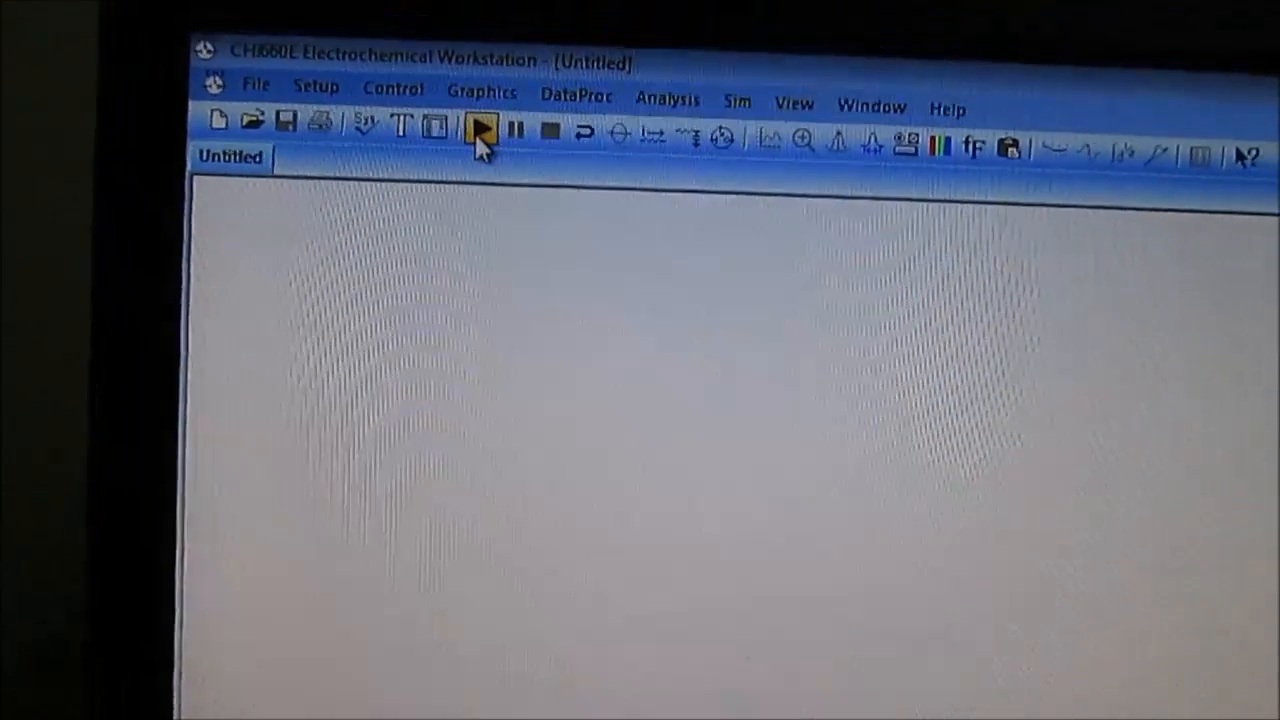
{"action": "mouse_move", "coordinate": [480, 130]}
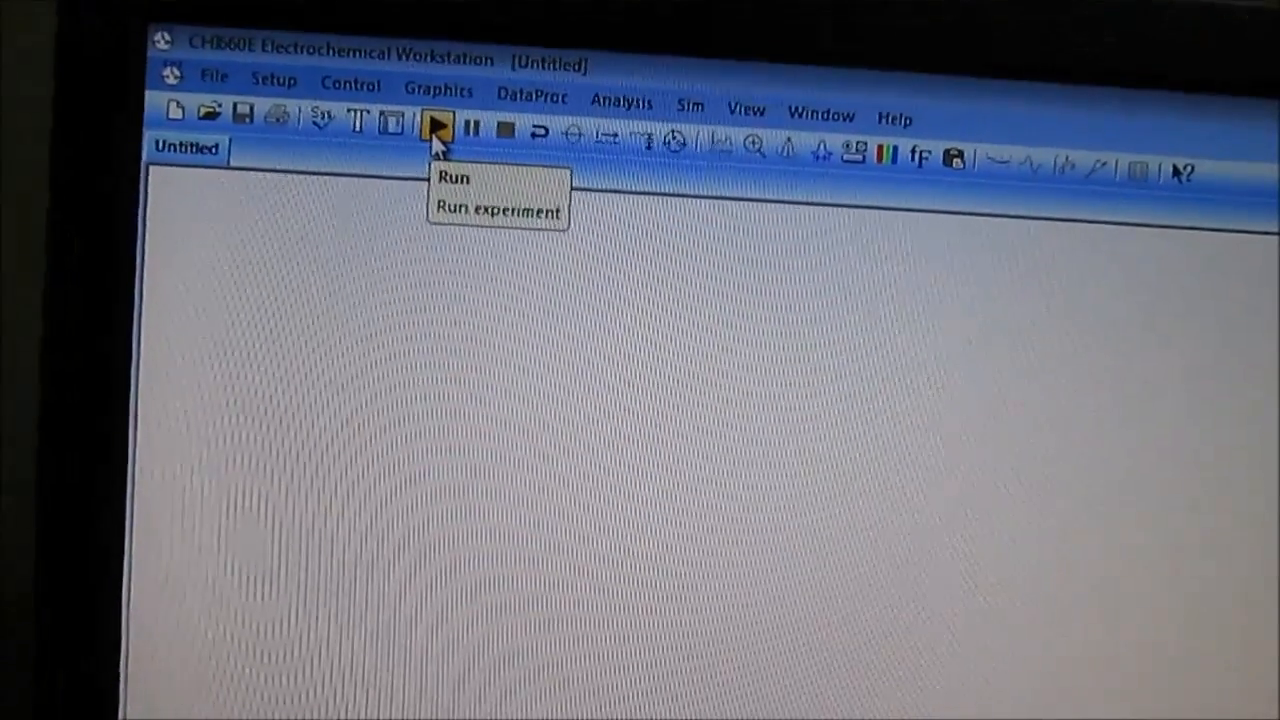
- Start the cyclic voltammetry experiment so the scaled graph axes appear
{"action": "left_click", "coordinate": [437, 126]}
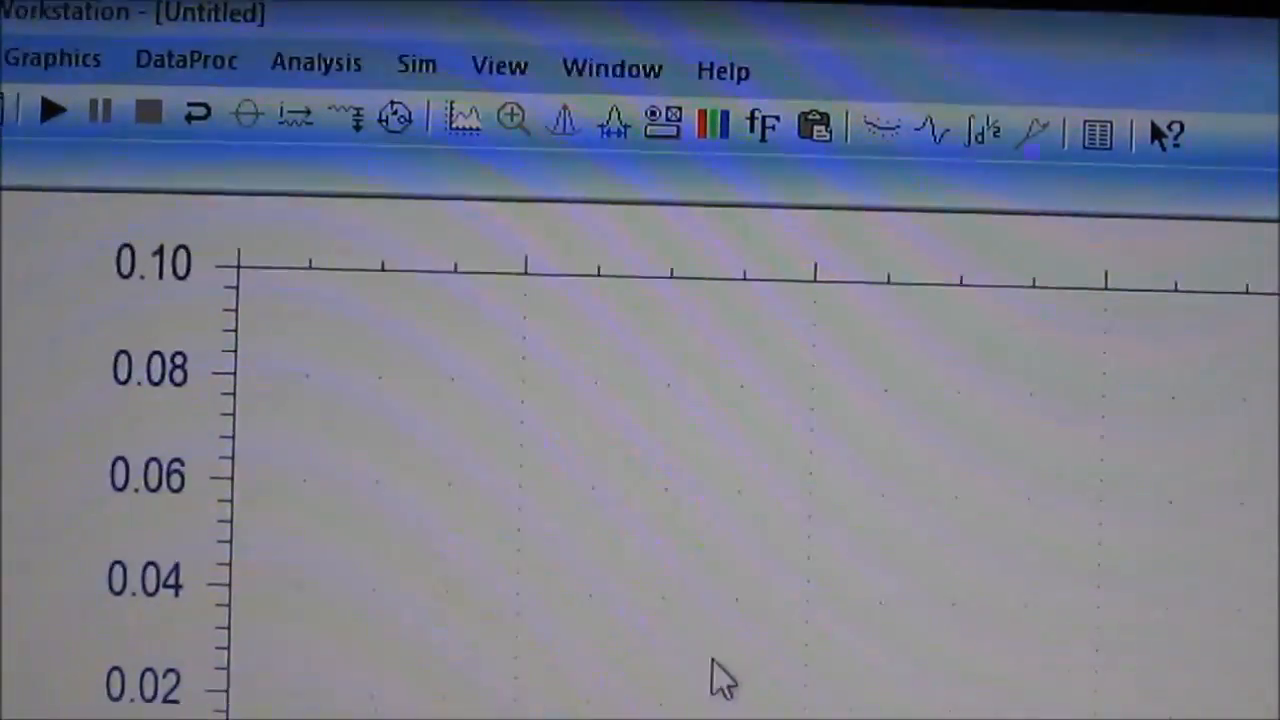
{"action": "mouse_move", "coordinate": [440, 118]}
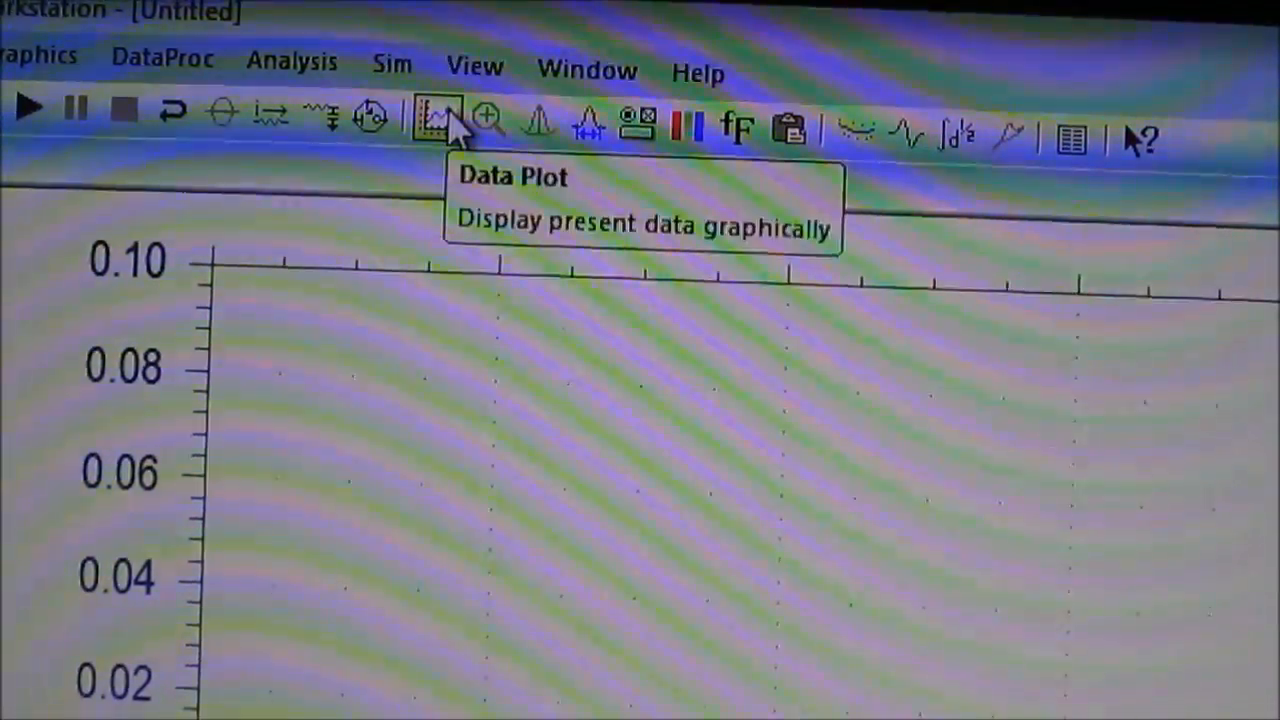
- Show the recorded run data as a graph with Data Plot
{"action": "left_click", "coordinate": [435, 115]}
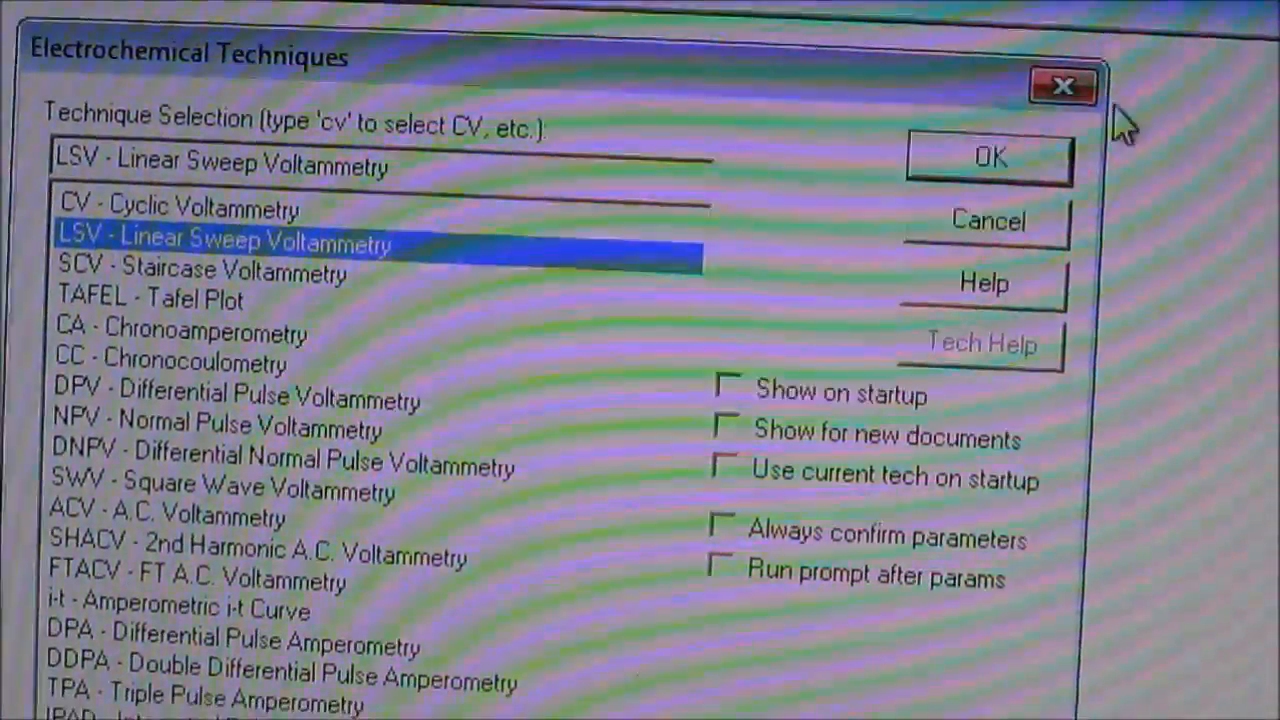
- Confirm LSV - Linear Sweep Voltammetry to bring up its parameter dialog
{"action": "left_click", "coordinate": [987, 157]}
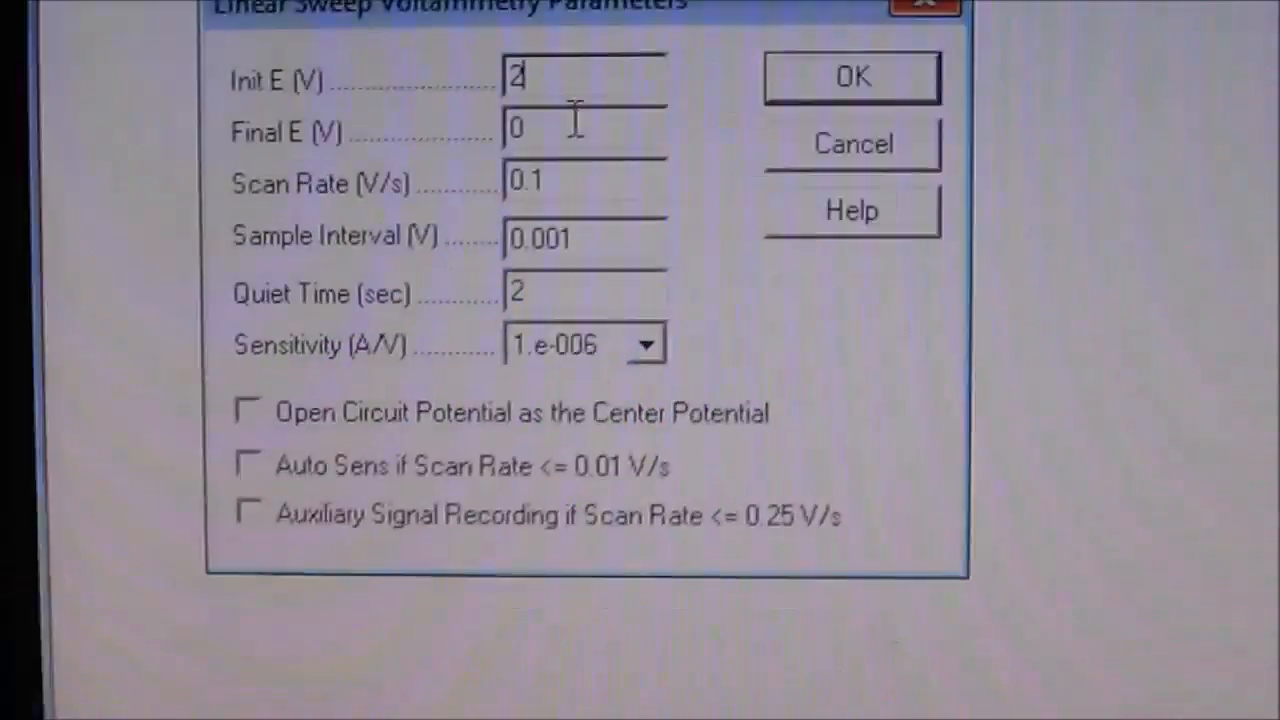
- Set Final E to -0.5 V and sensitivity to 1.e-001 A/V
{"action": "type", "text": "-.5"}
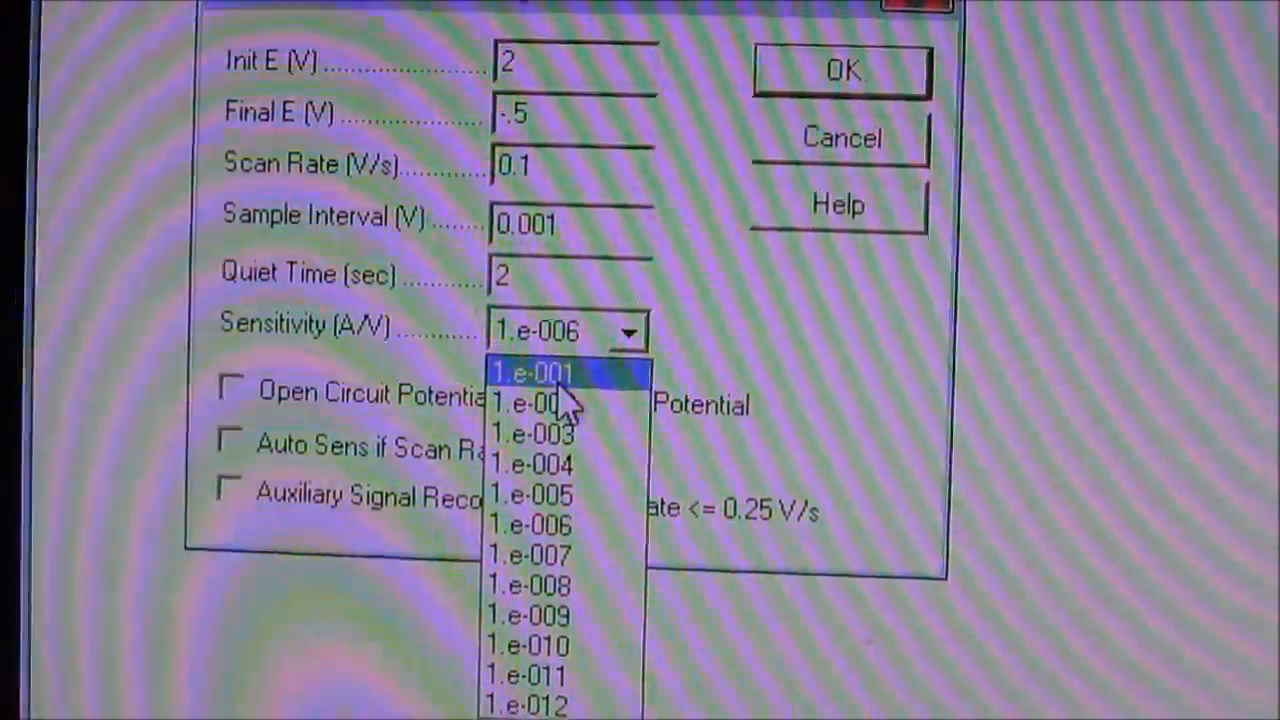
{"action": "left_click", "coordinate": [530, 372]}
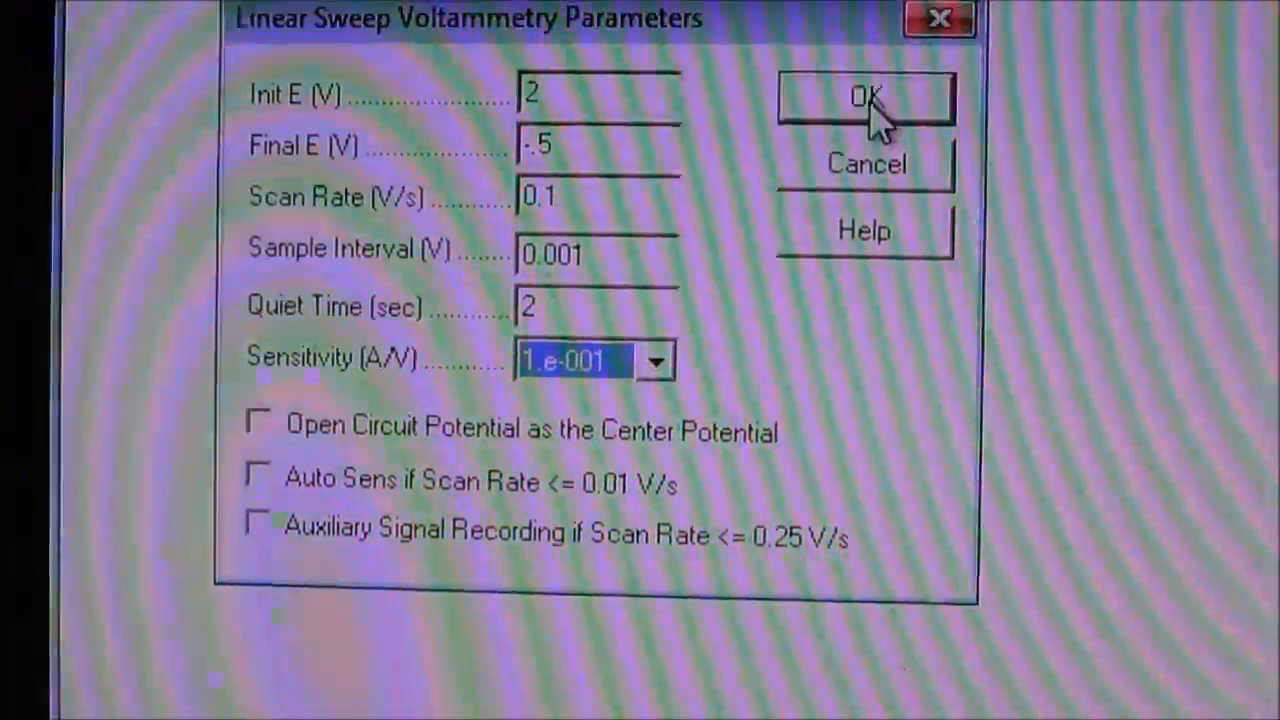
- Accept the LSV parameters and run the scan to plot a 2 to -0.5 V curve
{"action": "left_click", "coordinate": [864, 95]}
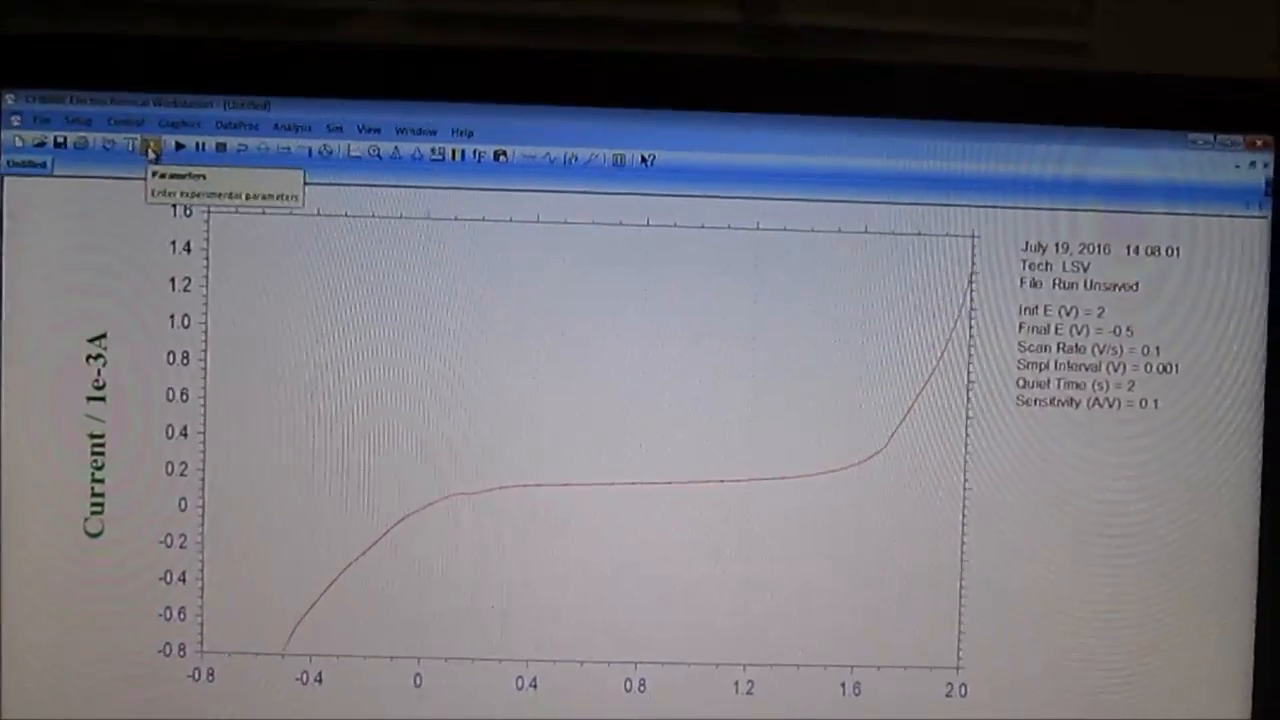
- Change the LSV sensitivity to 1.e-006 A/V, leaving the other parameters unchanged
{"action": "left_click", "coordinate": [150, 148]}
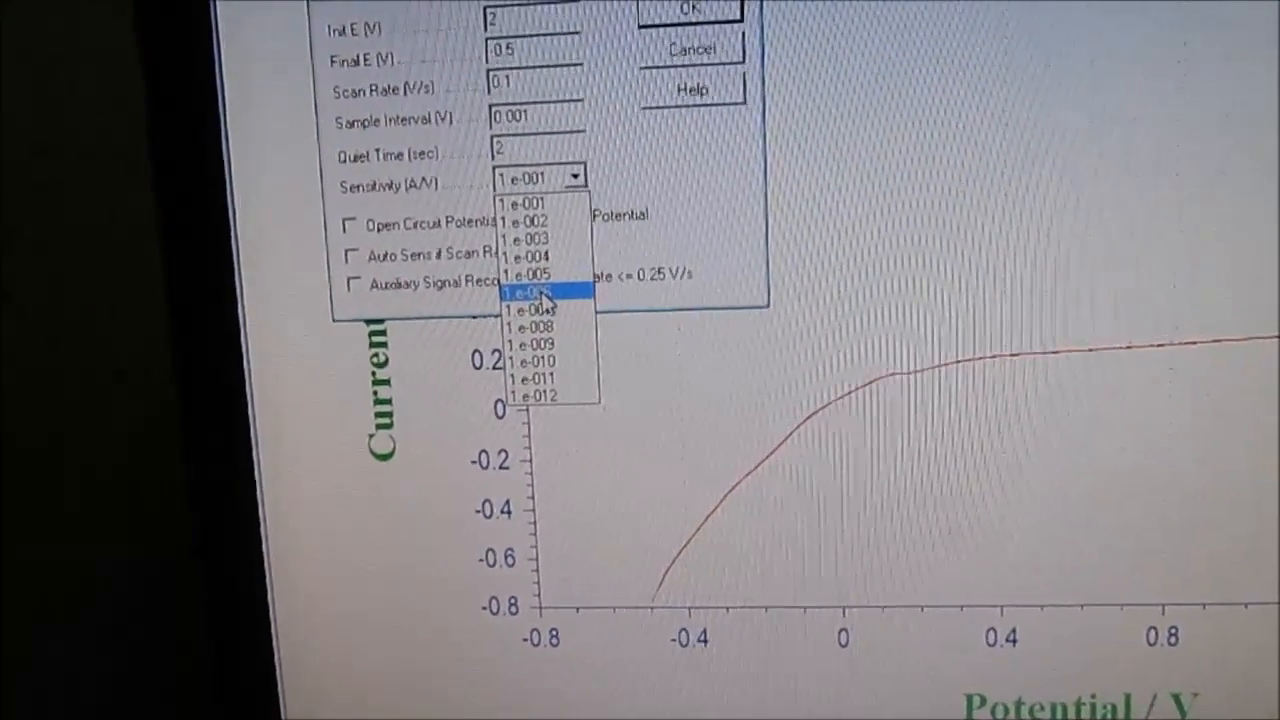
{"action": "left_click", "coordinate": [538, 292]}
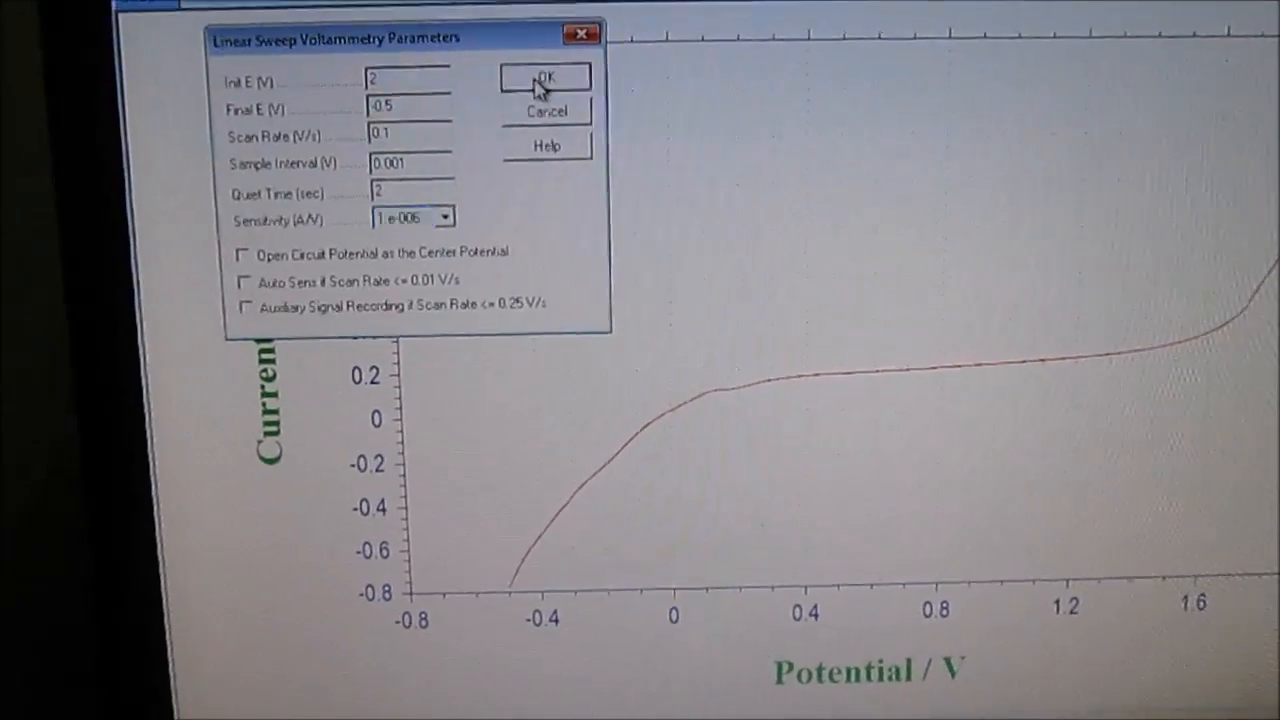
{"action": "left_click", "coordinate": [544, 79]}
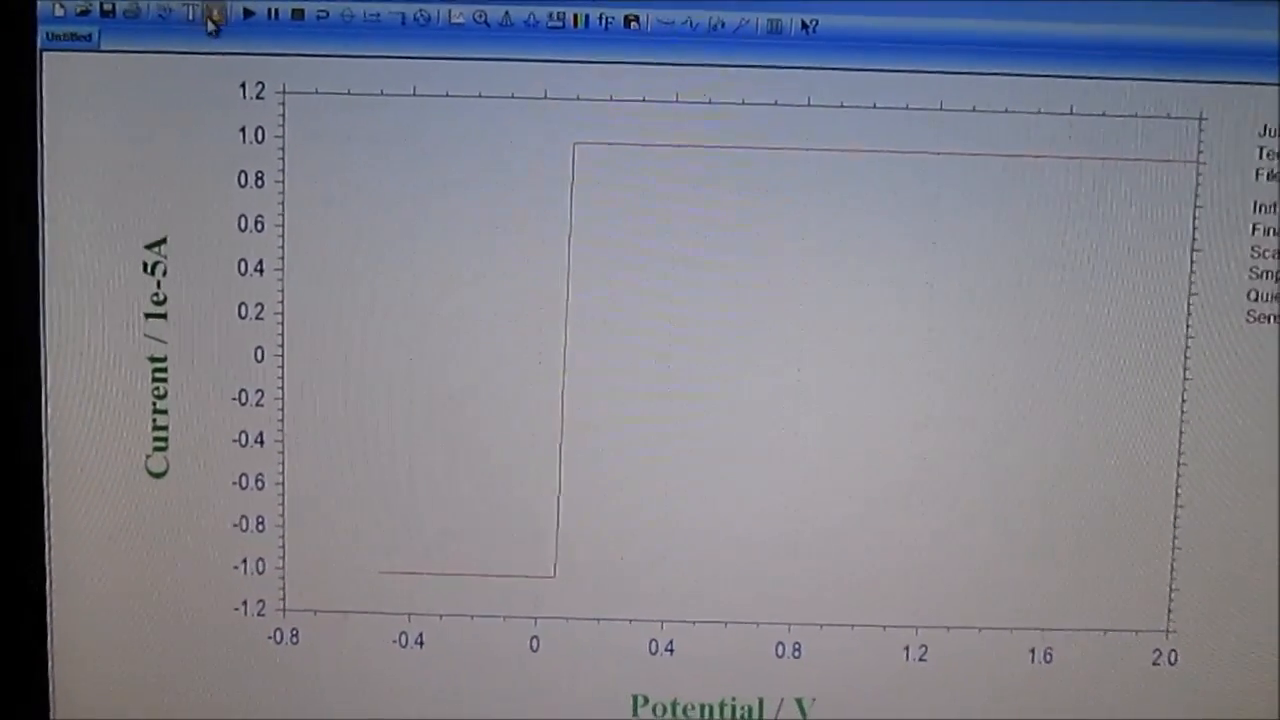
- Set sensitivity to 1.e-003 A/V and launch a new LSV run
{"action": "left_click", "coordinate": [210, 15]}
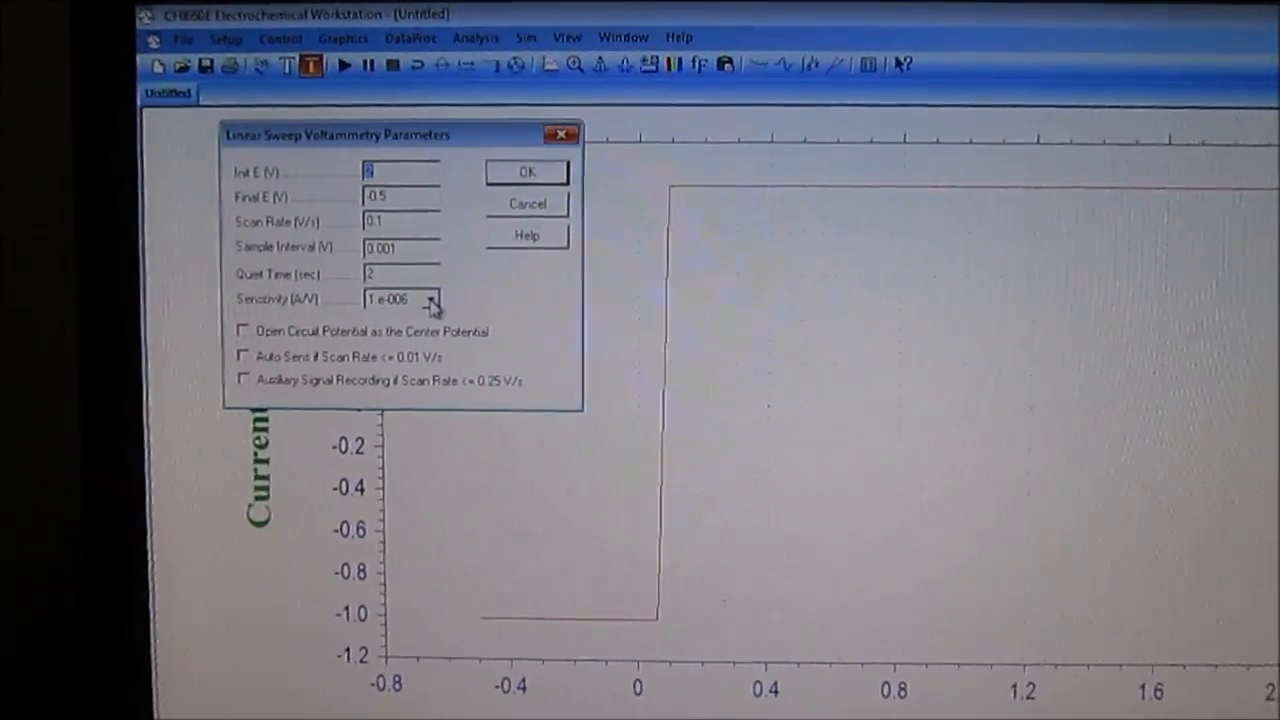
{"action": "left_click", "coordinate": [432, 302]}
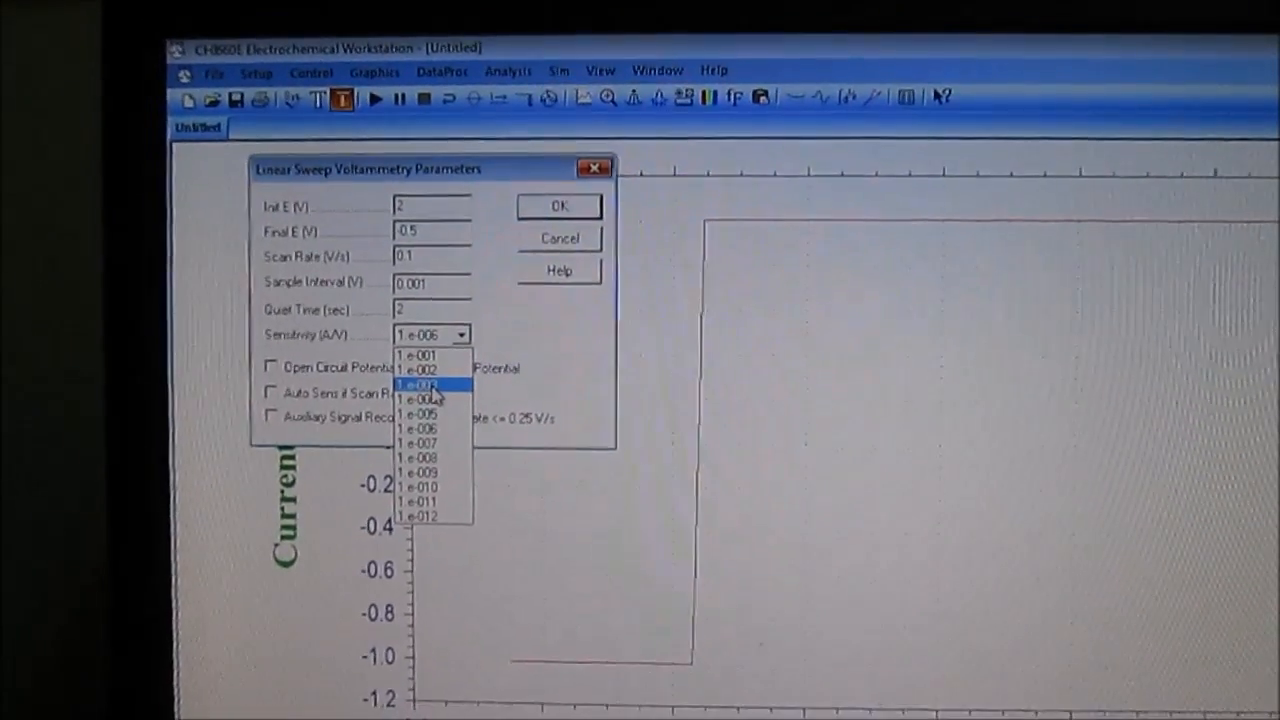
{"action": "left_click", "coordinate": [418, 384]}
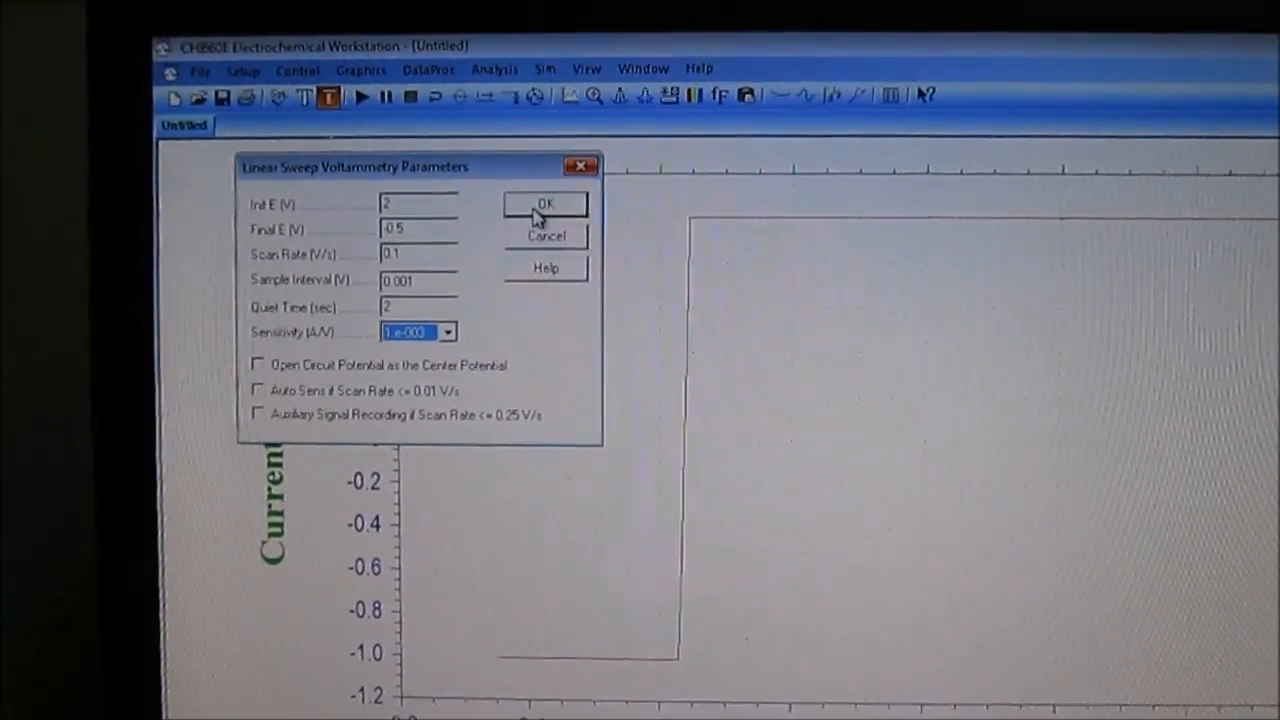
{"action": "left_click", "coordinate": [545, 204]}
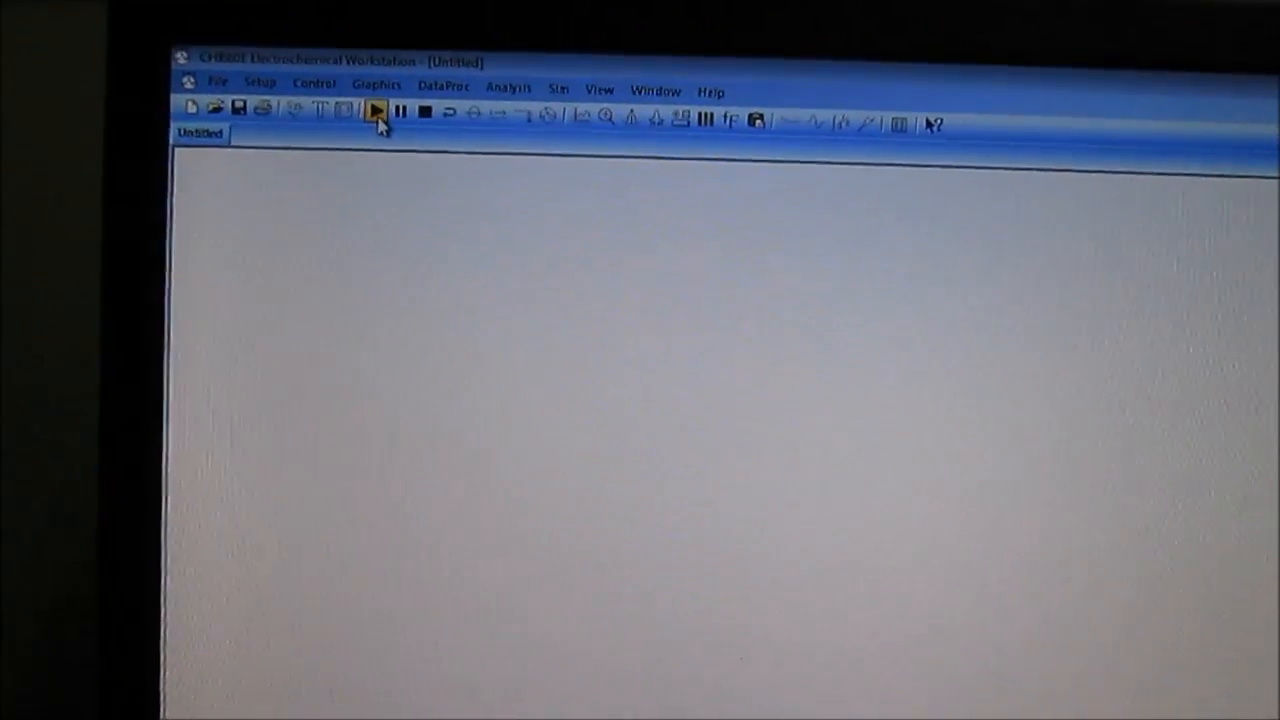
{"action": "left_click", "coordinate": [378, 111]}
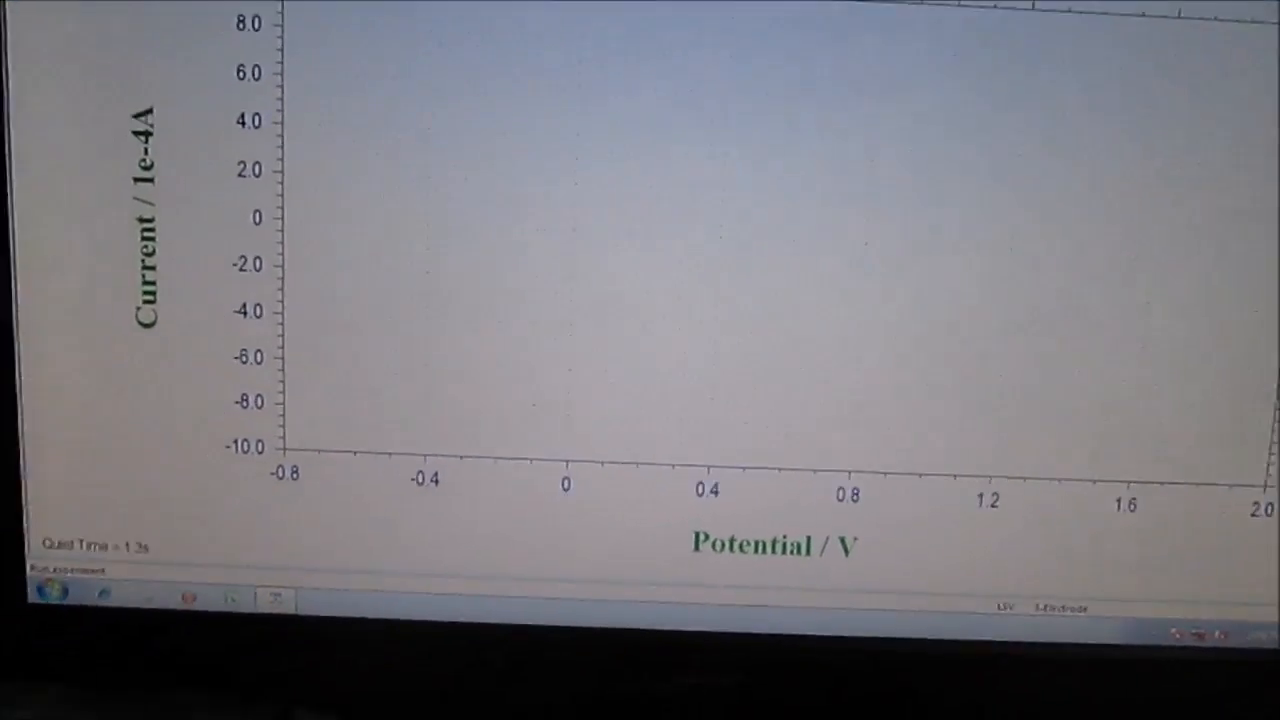